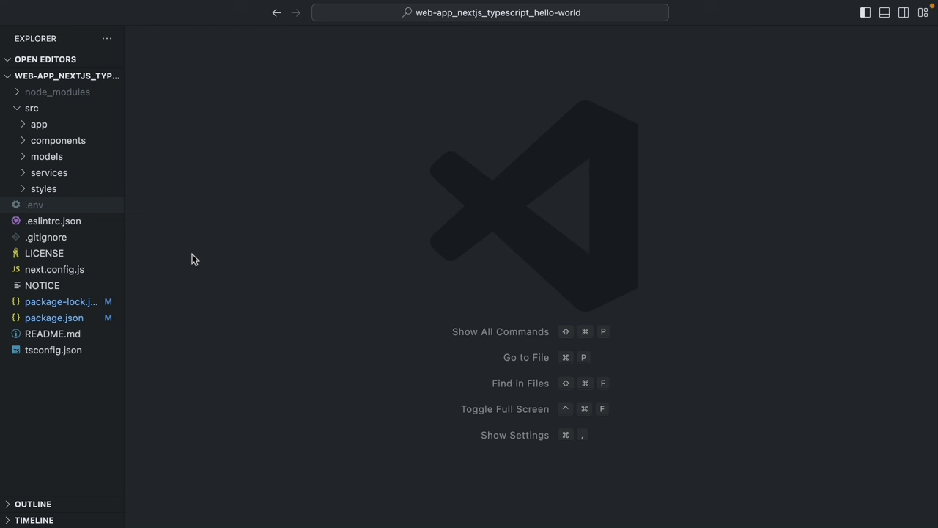
pyautogui.moveTo(162, 192)
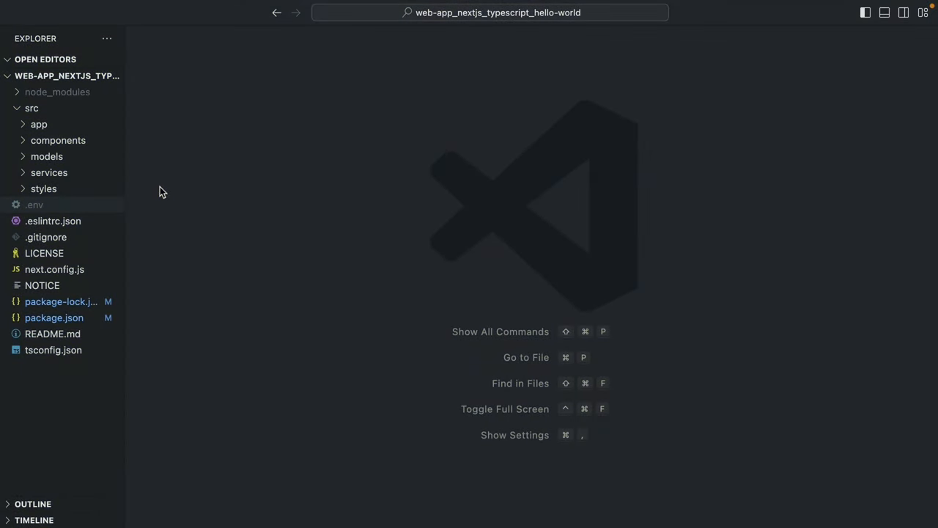
# Step: Create the nested folder api/auth/[auth0] under src/app
pyautogui.click(60, 76)
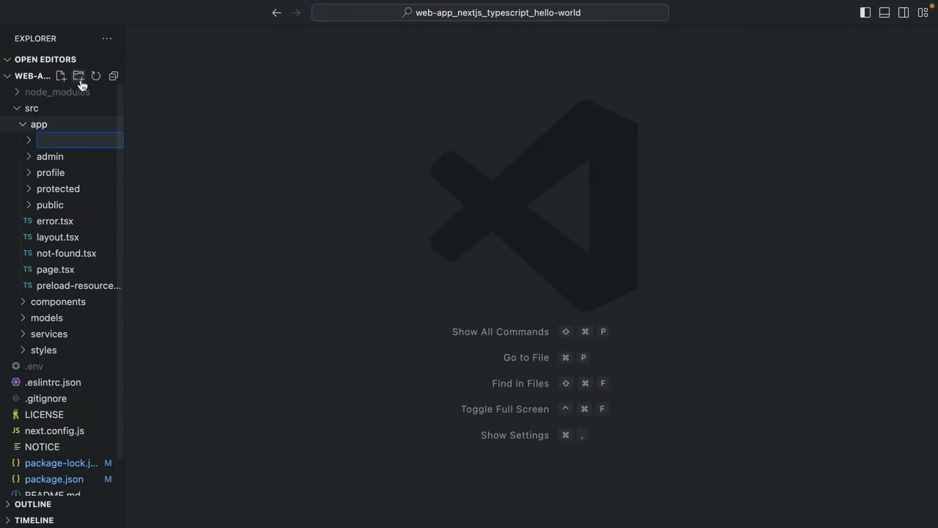
pyautogui.write('api/auth/')
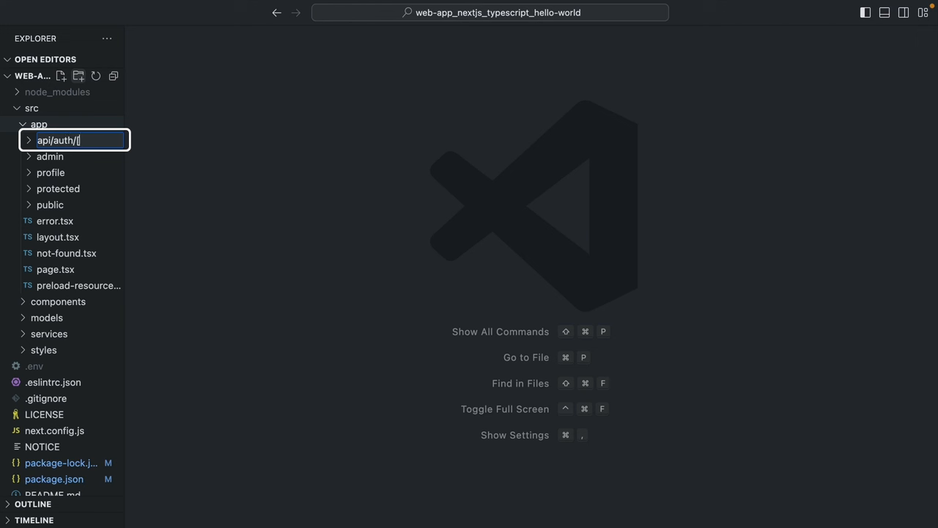
pyautogui.write('[auth0]')
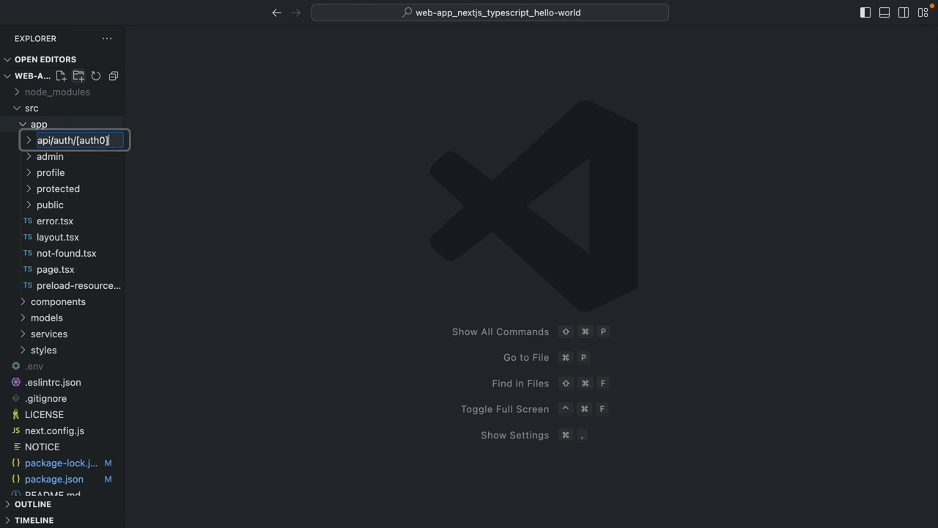
pyautogui.press('Enter')
pyautogui.write('route.ts')
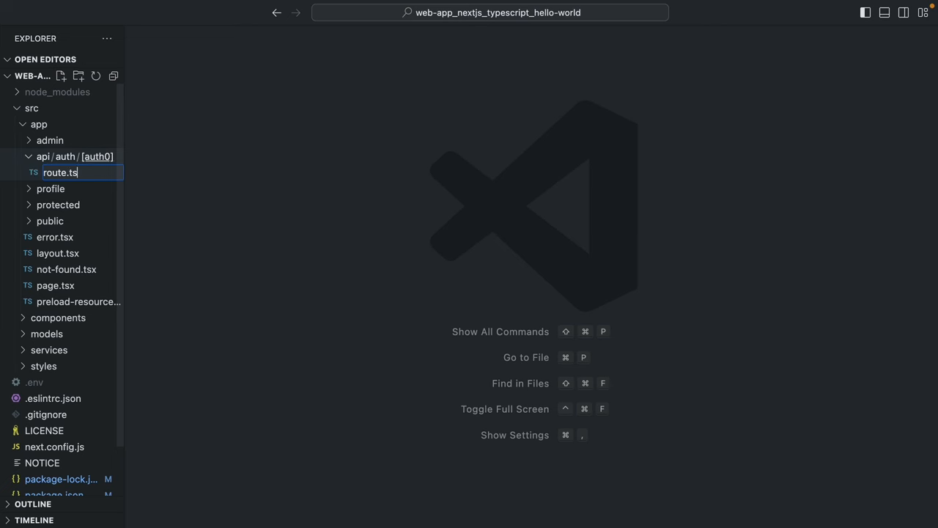
pyautogui.write('impoe')
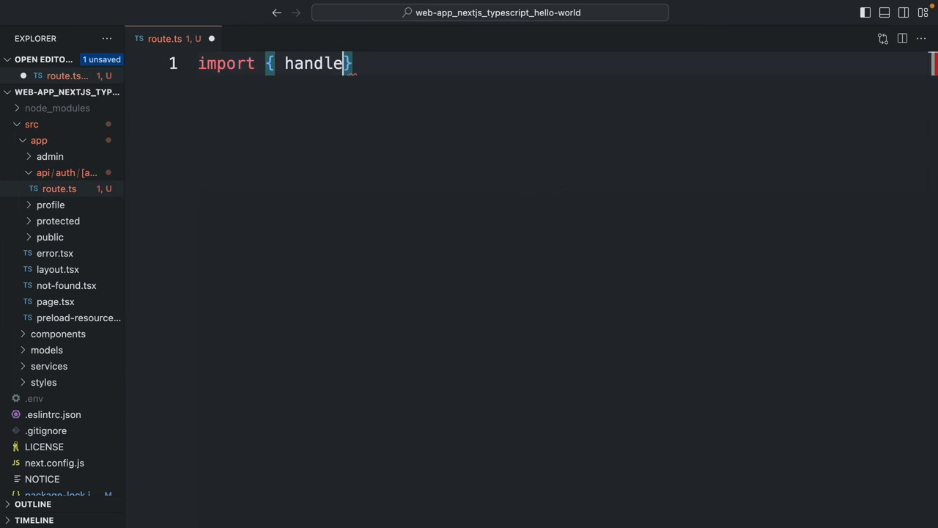
pyautogui.write('Auth } from "@')
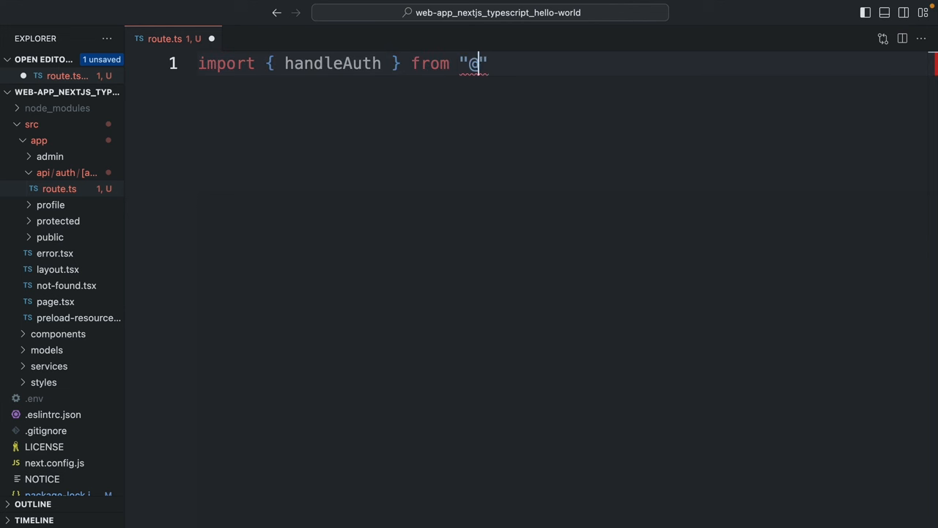
pyautogui.write('auth0/nextjs')
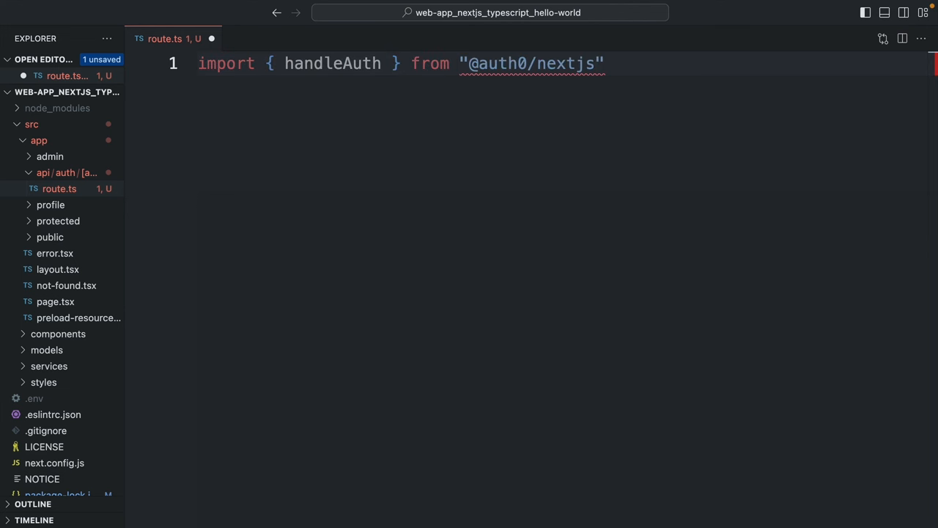
pyautogui.write('-auth0')
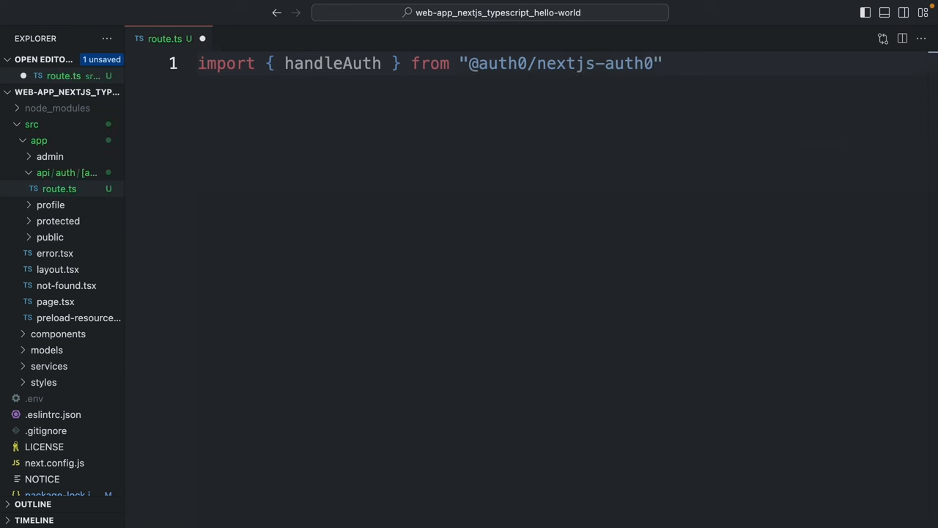
pyautogui.write('export const GET =')
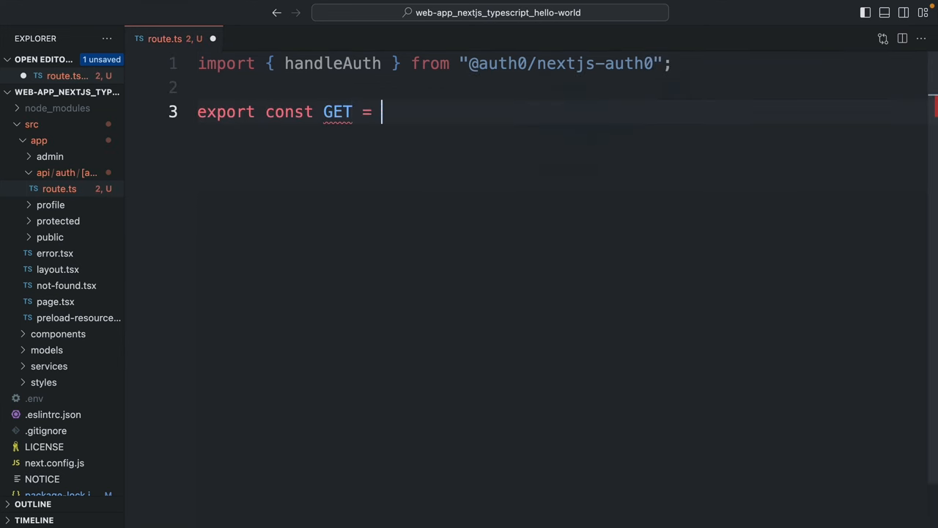
pyautogui.write('handleAuth()')
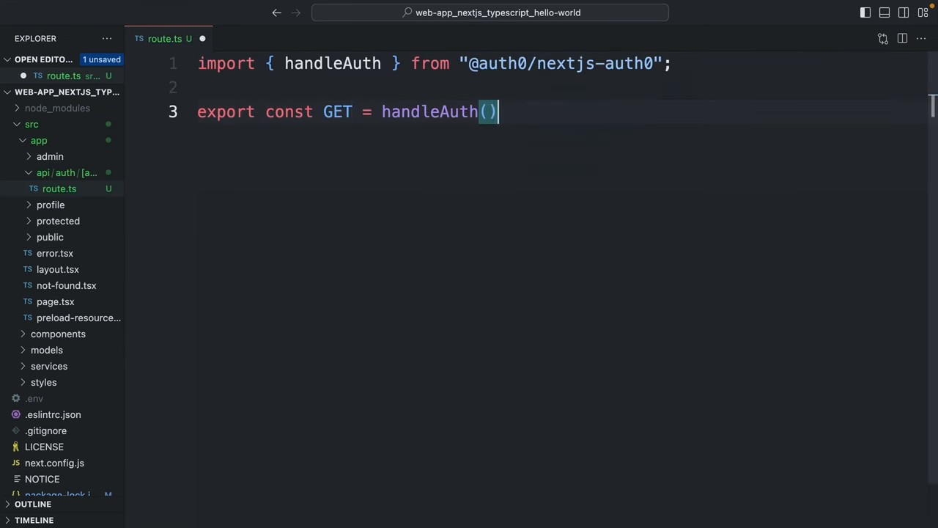
pyautogui.write(';')
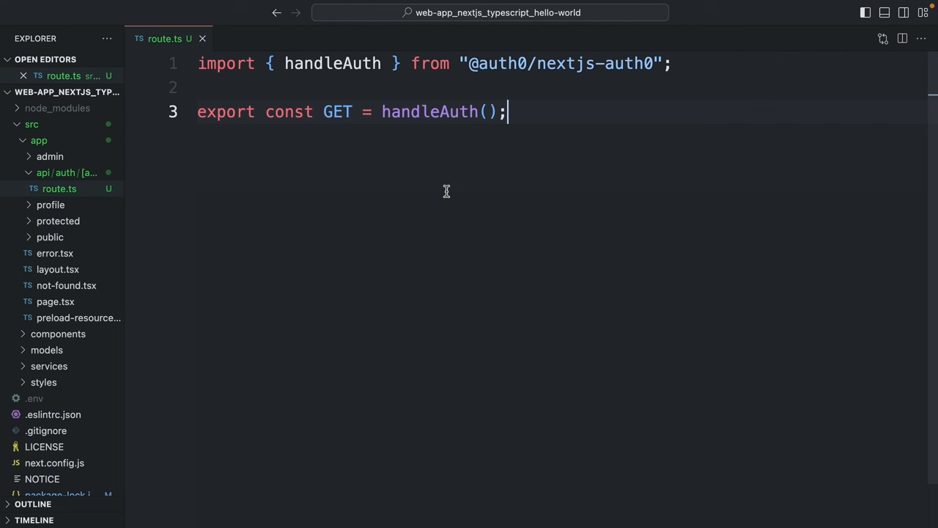
pyautogui.moveTo(426, 207)
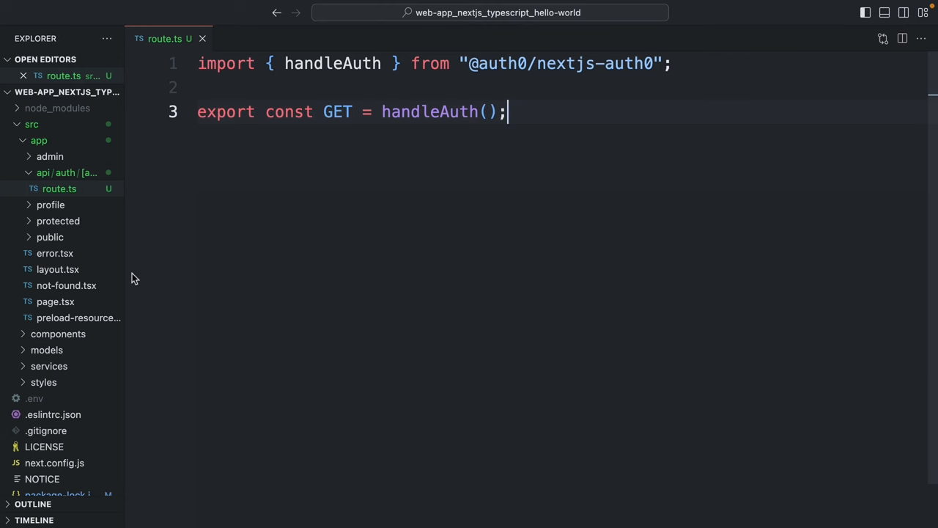
pyautogui.click(57, 285)
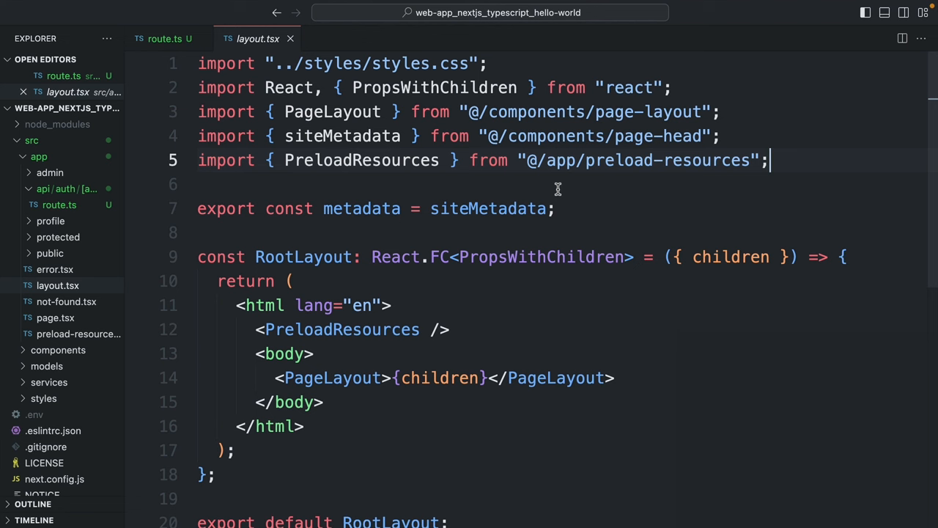
pyautogui.moveTo(665, 187)
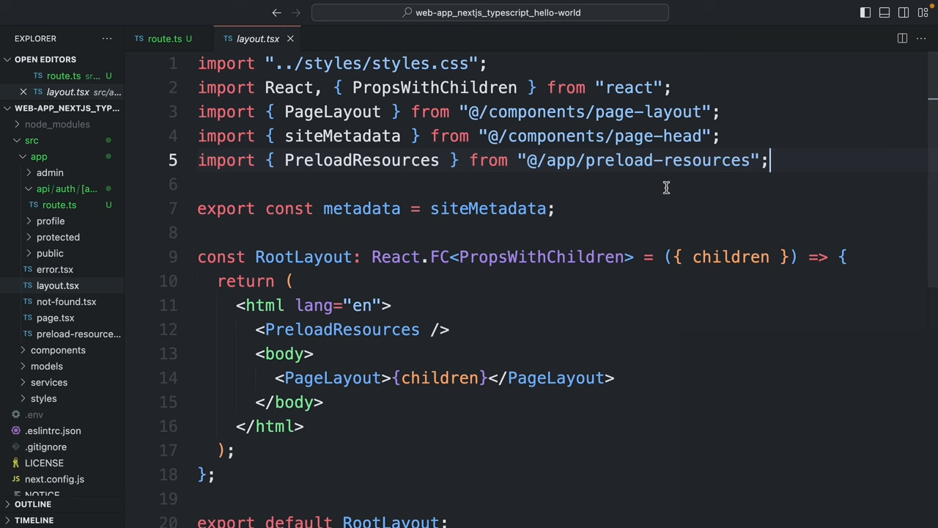
pyautogui.write('import { UserProvider } from "@auth0')
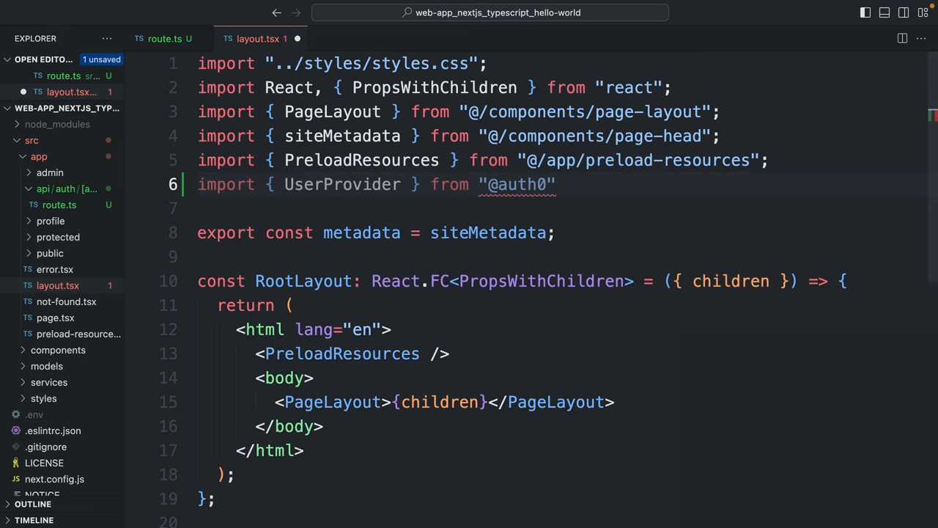
pyautogui.write('/nextjs-auth0/clien')
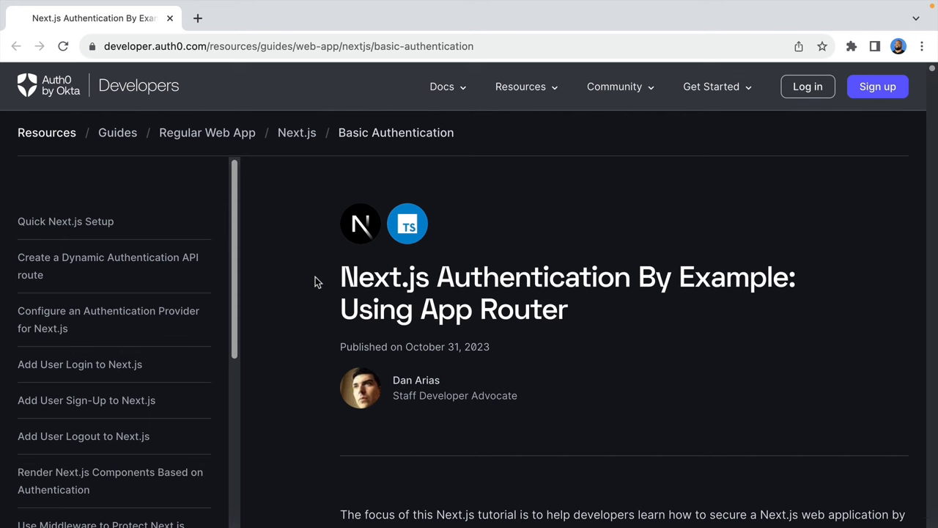
# Step: Scroll the Auth0 Next.js guide down to the 'Configure Next.js with Auth0' section
pyautogui.scroll(-3)
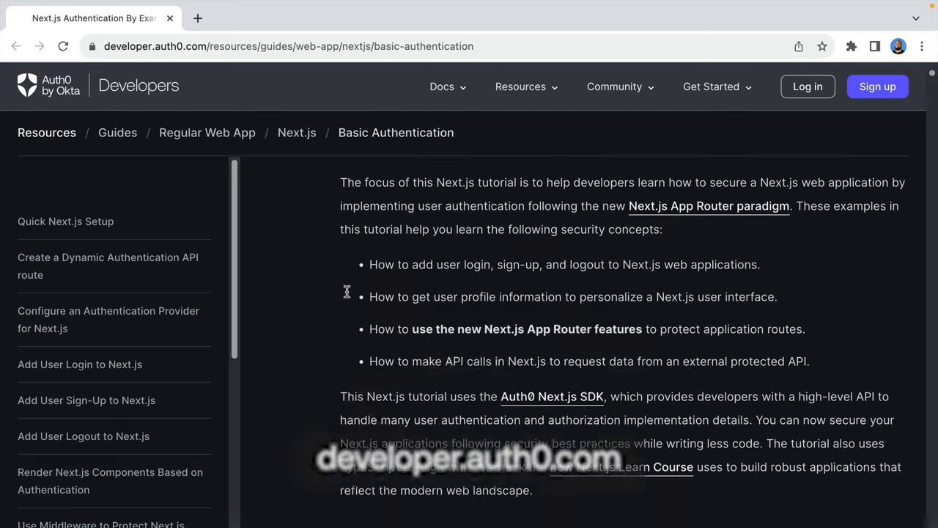
pyautogui.scroll(-3)
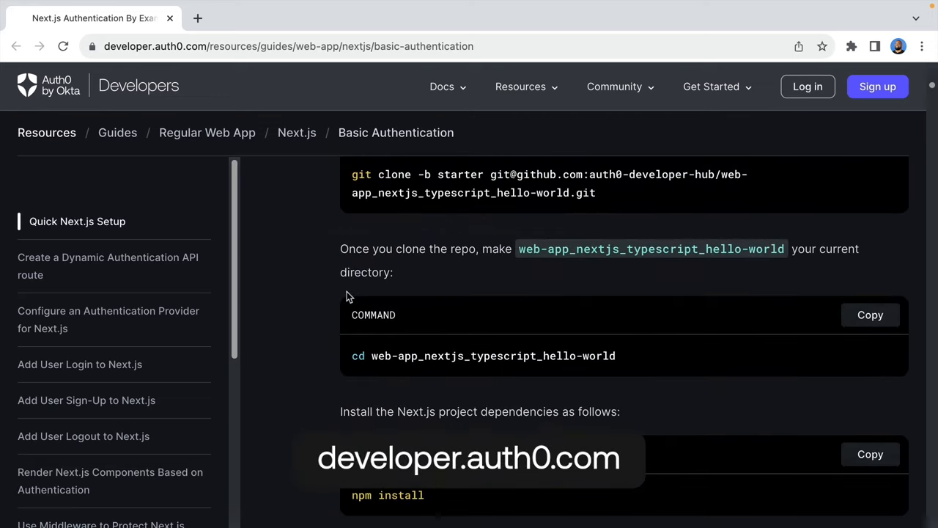
pyautogui.scroll(-3)
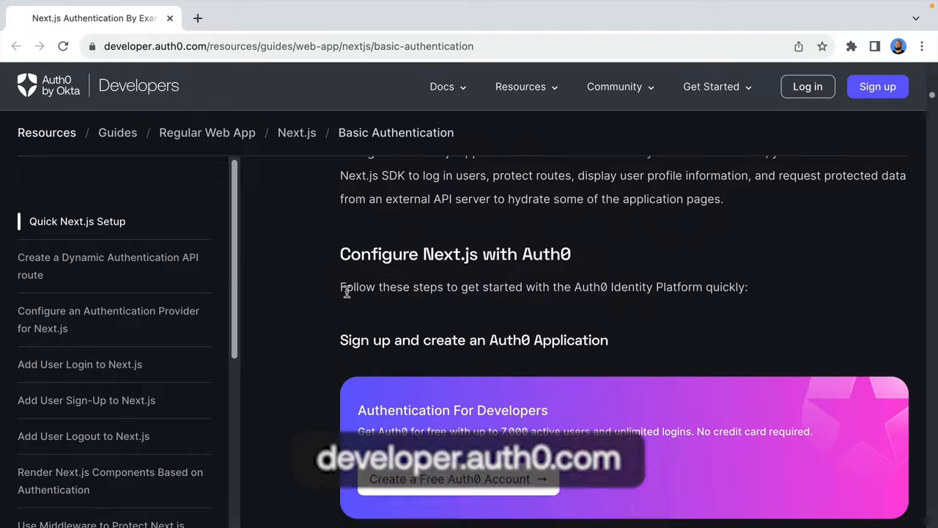